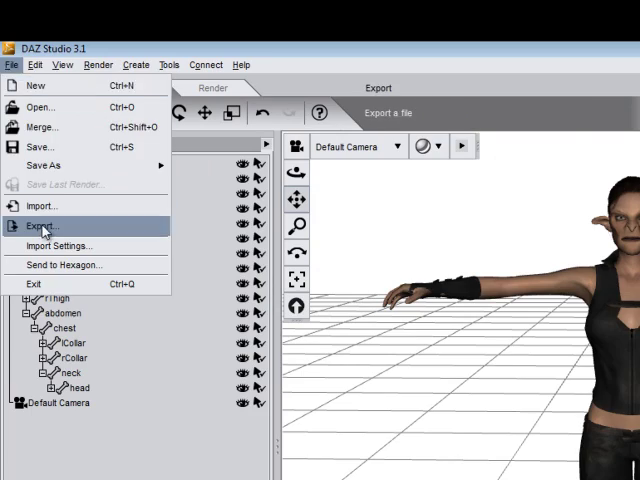
Step: Export the scene as an Autodesk FBX file named Dark raven orc
click(42, 224)
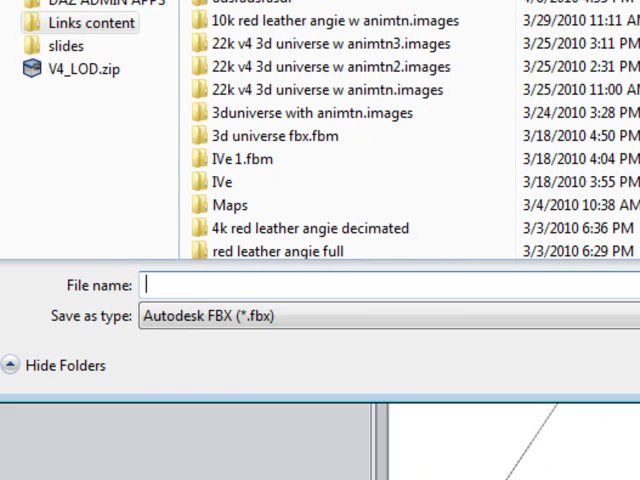
text(Dark raven orc)
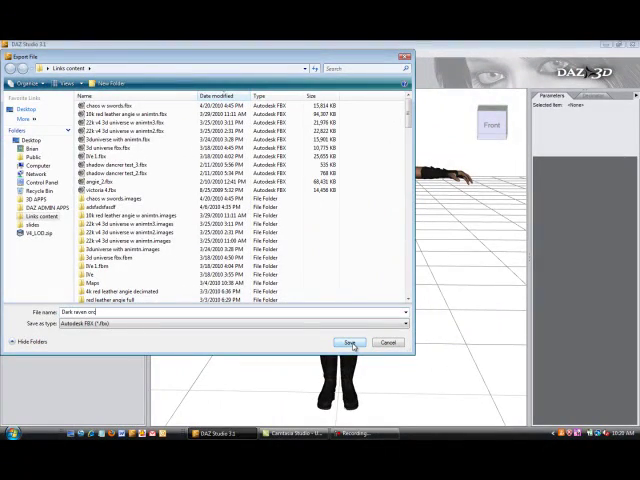
click(348, 344)
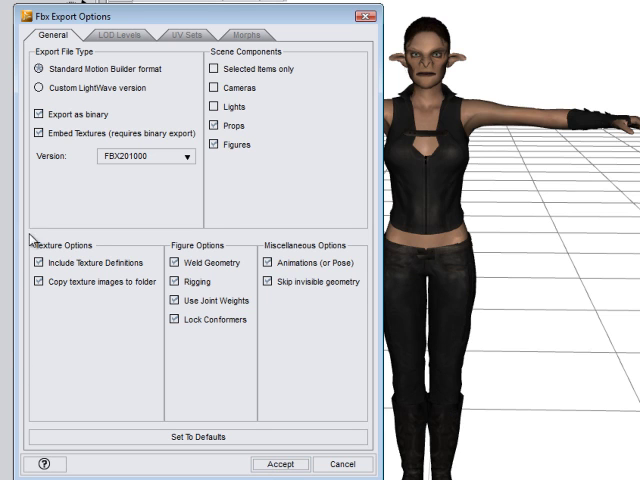
Step: Review the LOD Levels, UV Sets and Morphs settings in the FBX Export Options dialog
click(120, 32)
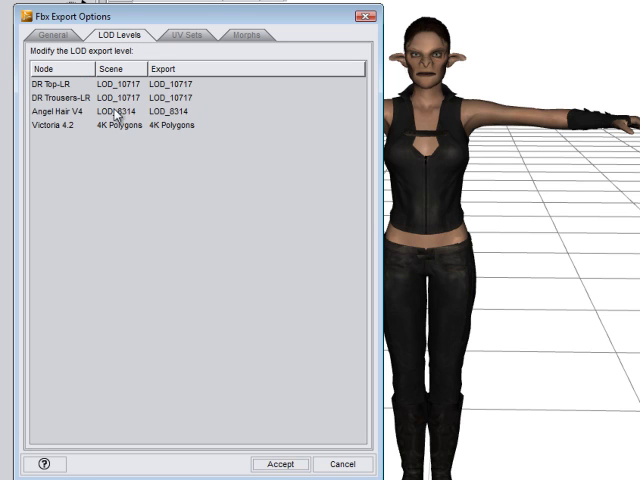
click(190, 32)
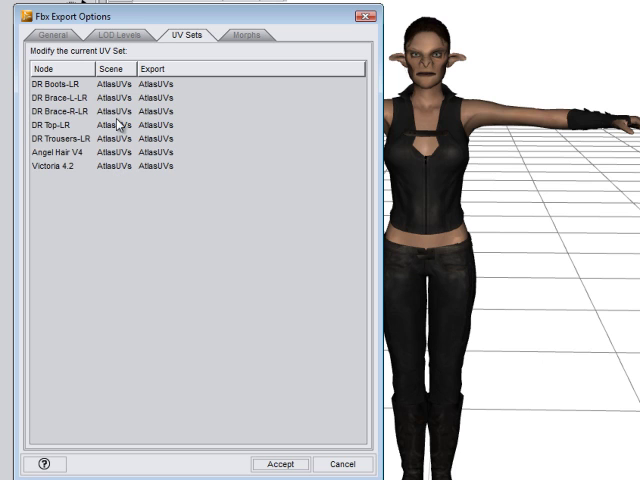
click(252, 36)
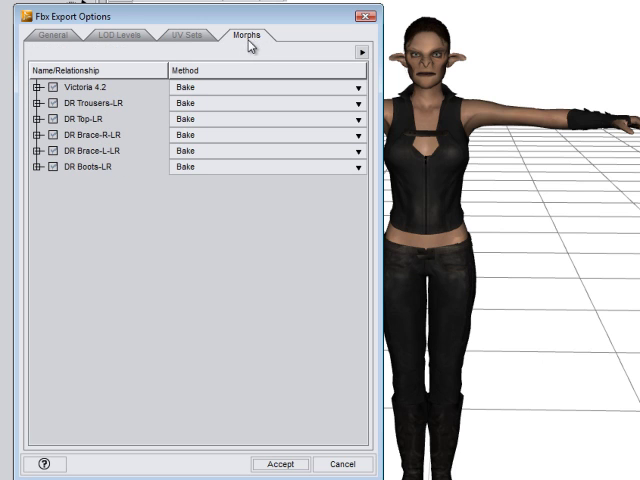
click(356, 88)
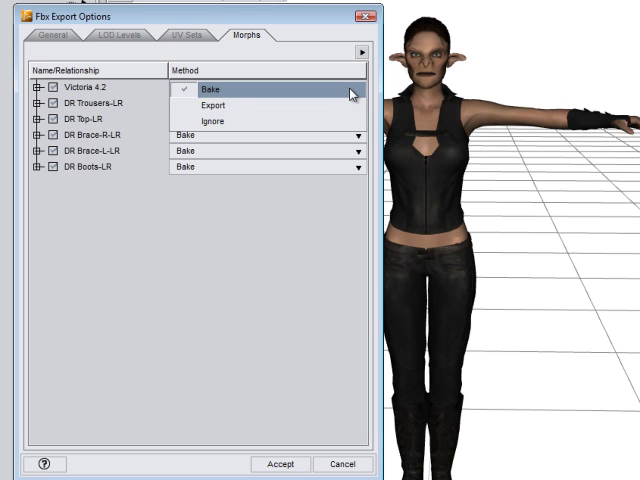
click(210, 88)
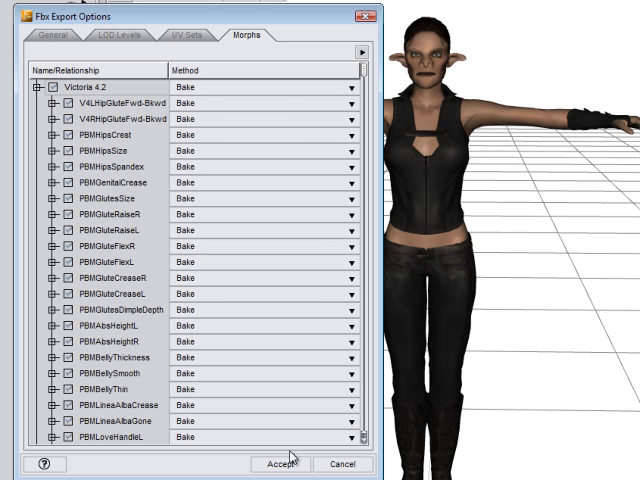
click(288, 464)
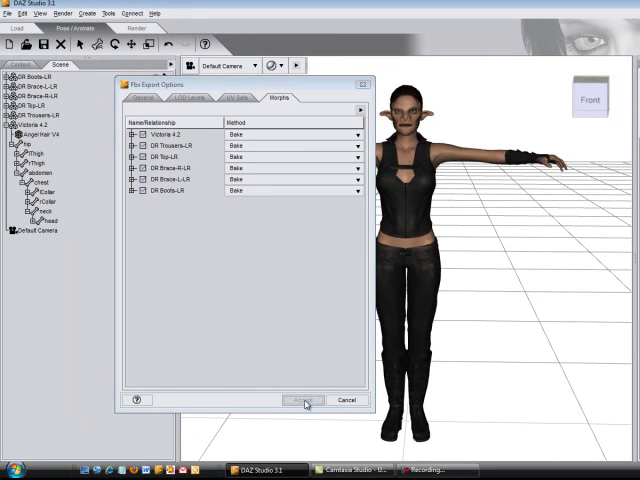
Step: Accept the FBX export options and locate Dark raven orc.fbx in the Links content folder
click(304, 400)
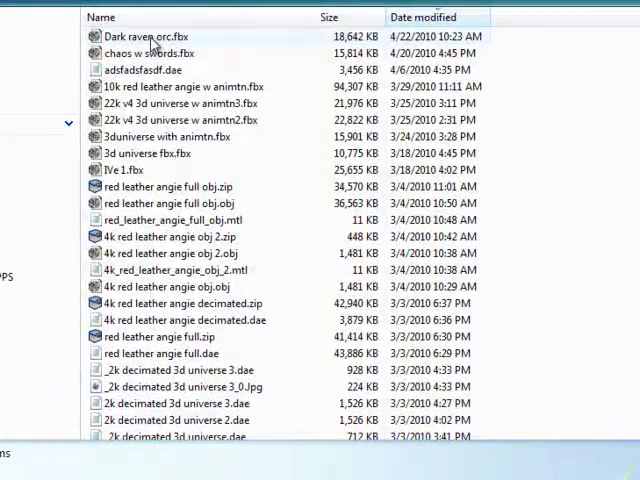
click(156, 36)
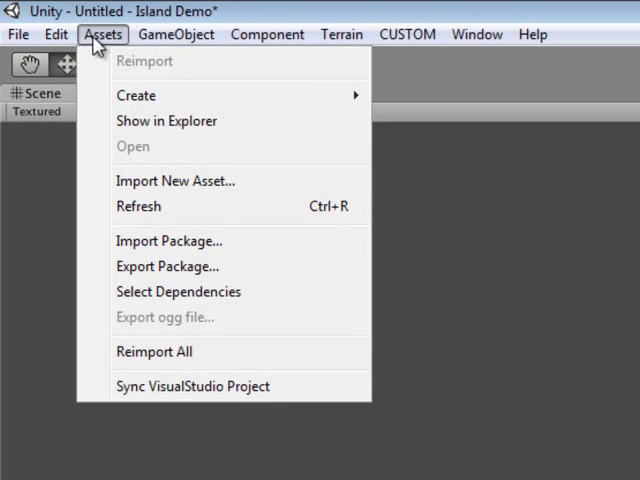
Step: Import Dark raven orc.fbx as a new asset into the Island Demo project
click(176, 180)
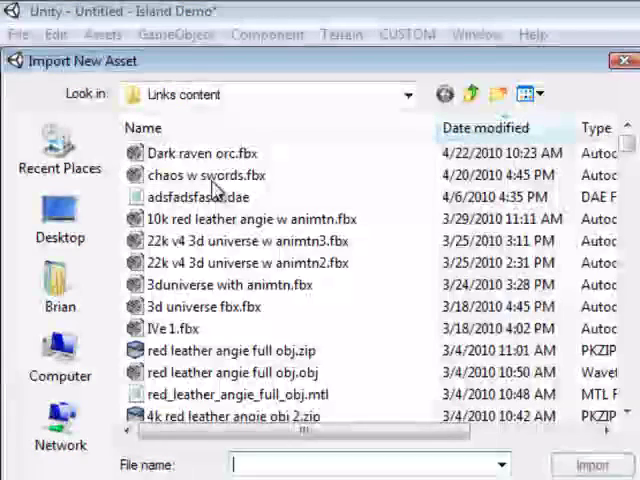
click(200, 152)
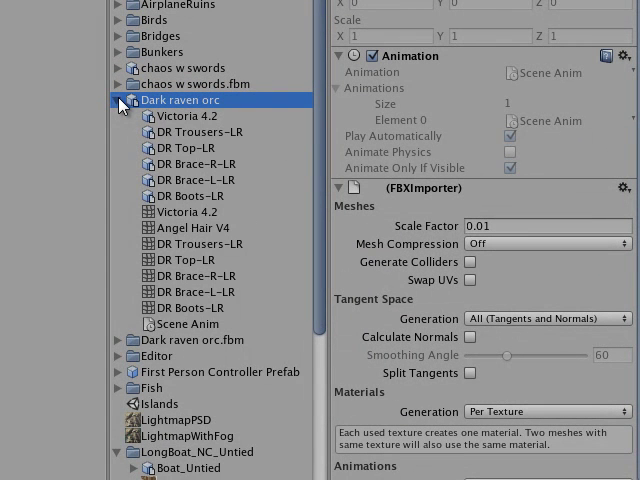
Step: Place the Dark raven orc asset from the Project panel into the Scene view
click(118, 100)
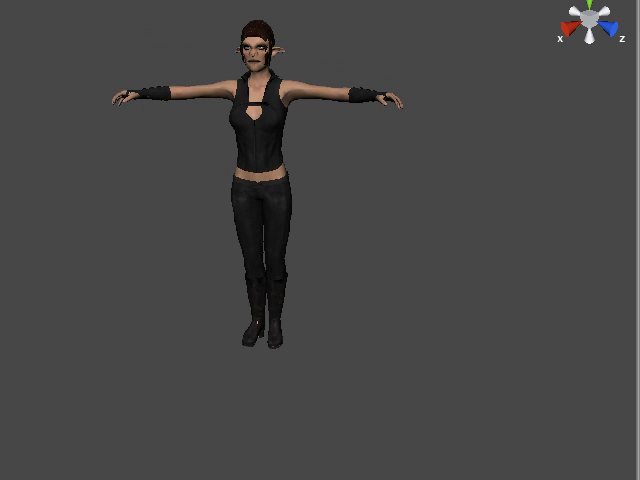
mouse_move(270, 172)
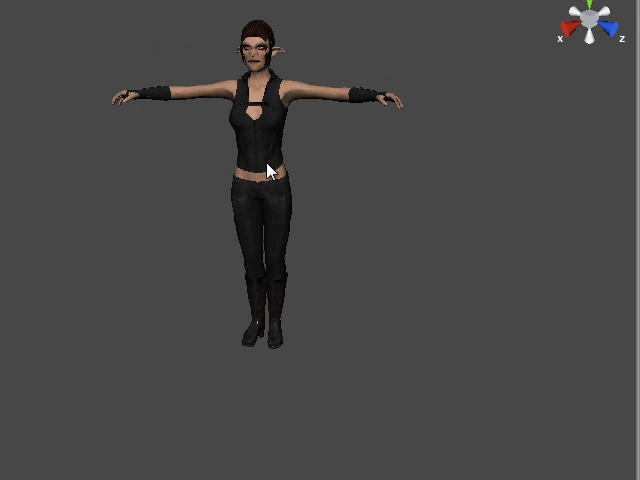